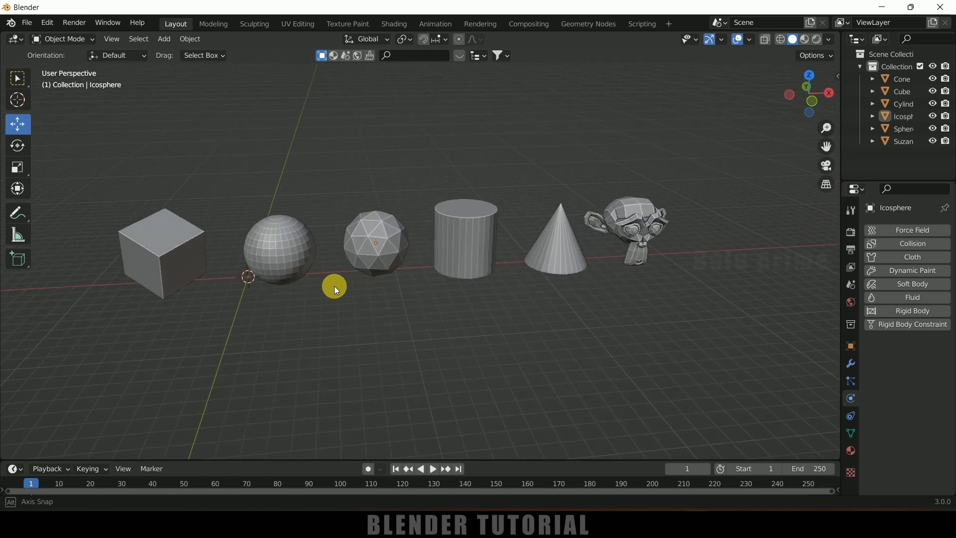
- Orbit the view slightly around the row of six primitives
drag(334, 289, 193, 221)
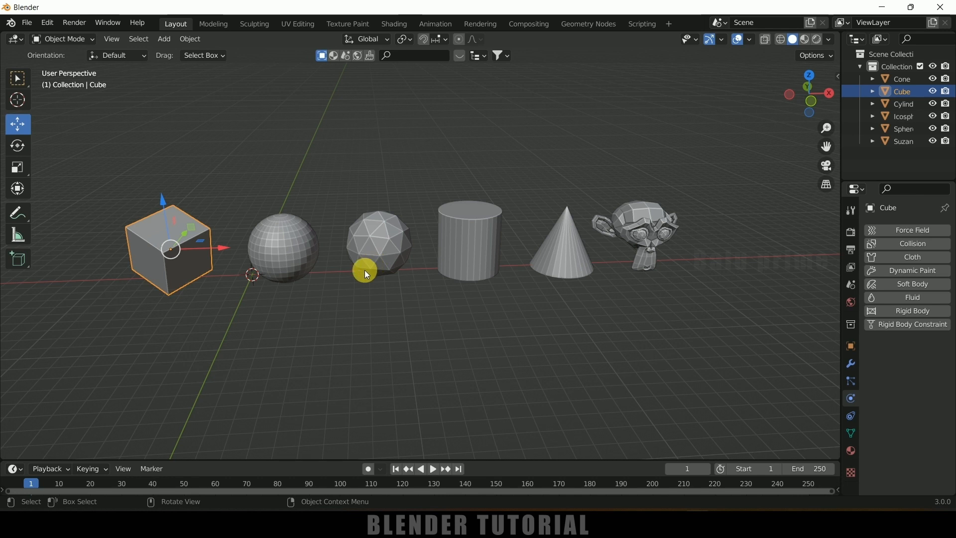
- Search add-ons for 'copy' and leave Copy Attributes Menu enabled in Preferences
click(46, 22)
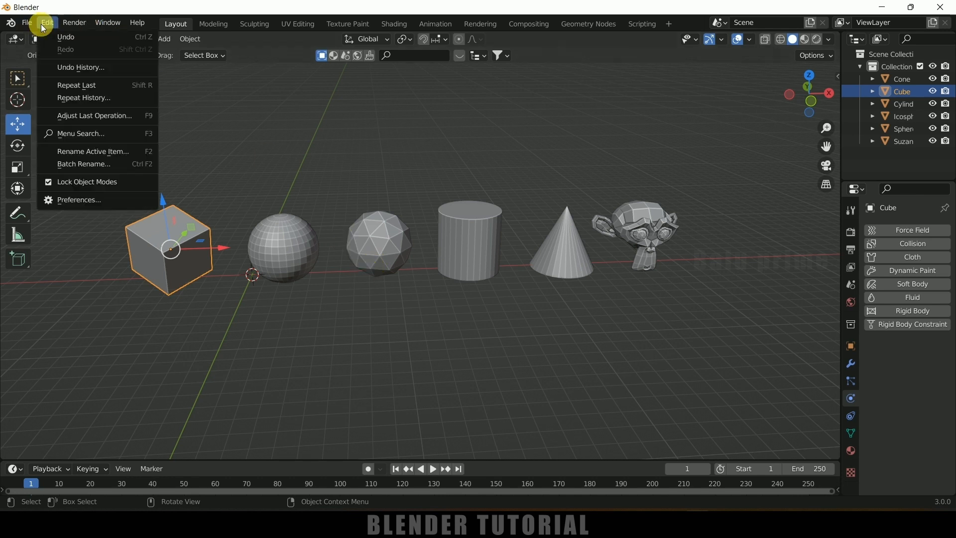
click(78, 201)
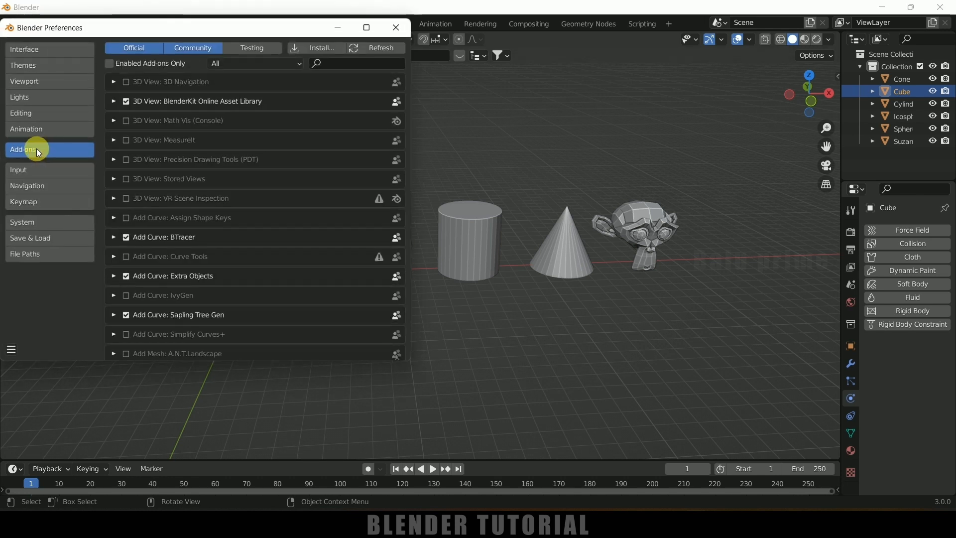
text(c)
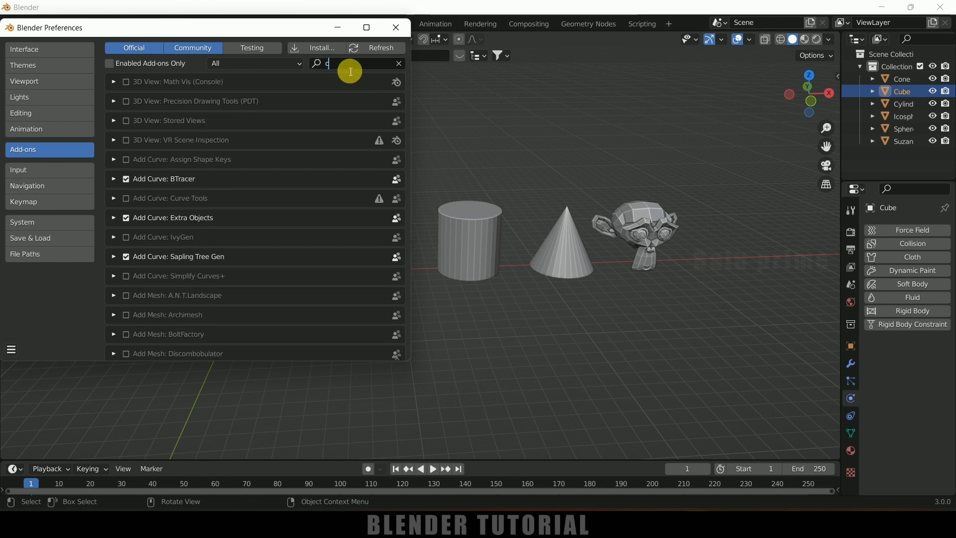
text(opy)
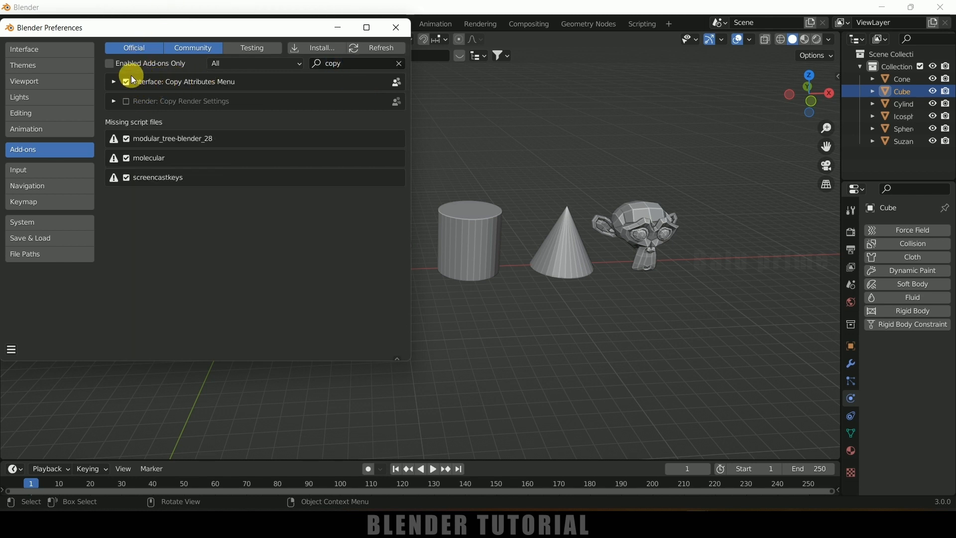
click(125, 82)
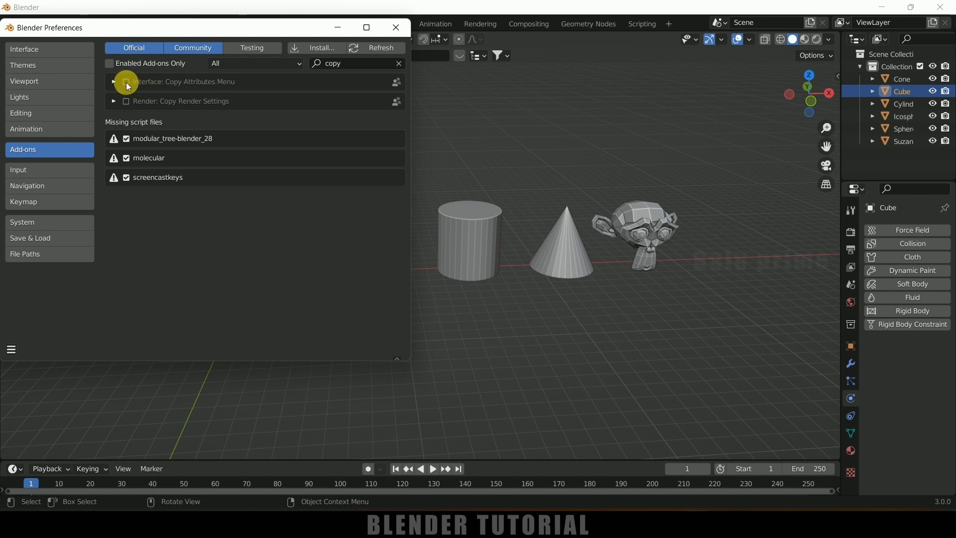
click(125, 82)
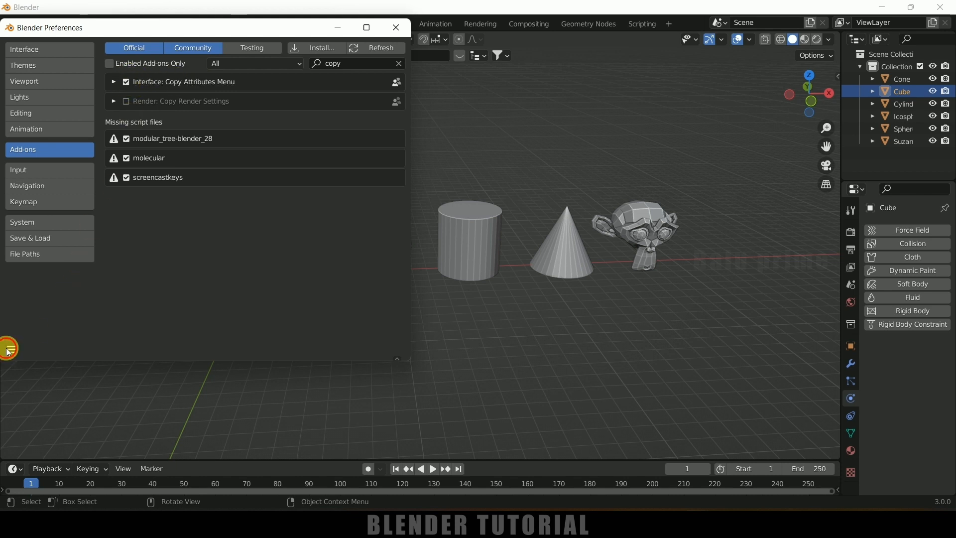
click(9, 348)
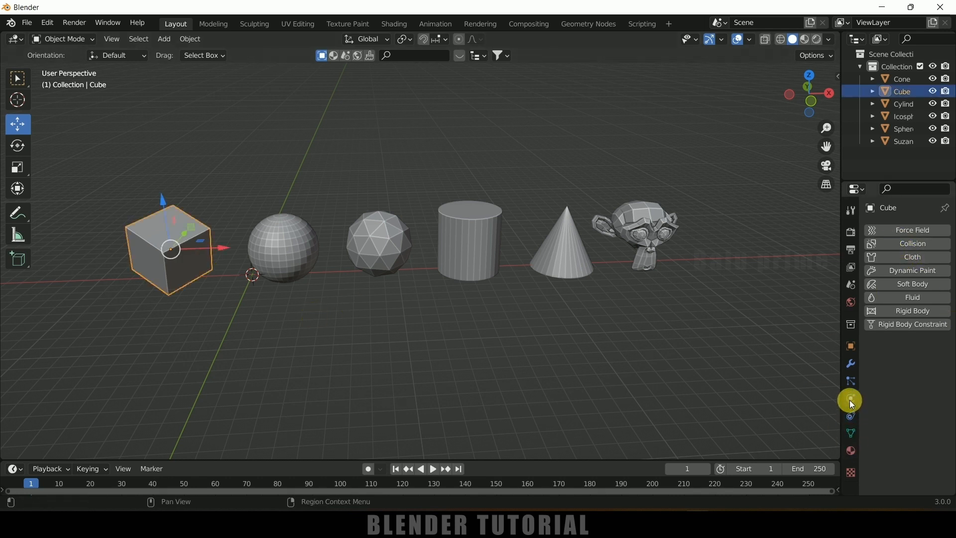
- Add Collision physics to the cube from the Physics properties tab
click(913, 244)
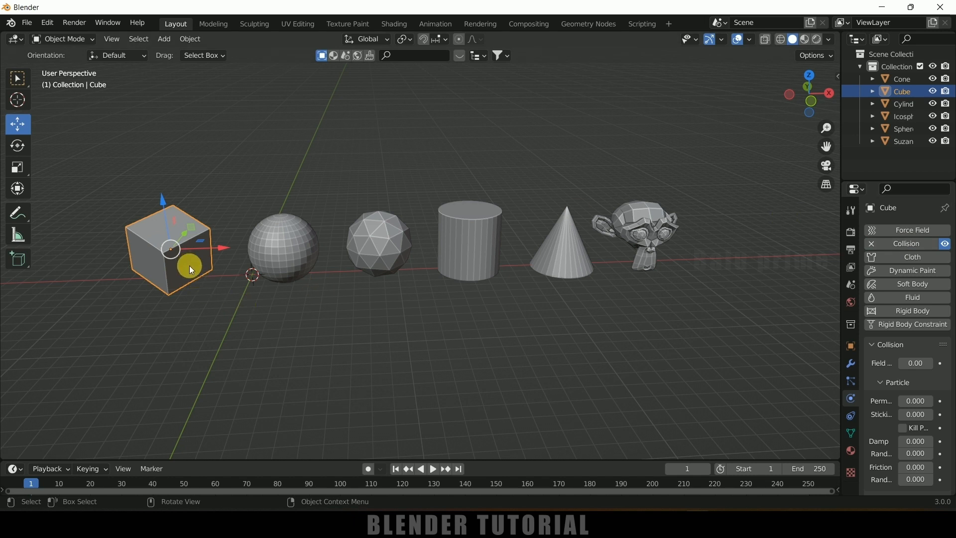
mouse_move(293, 247)
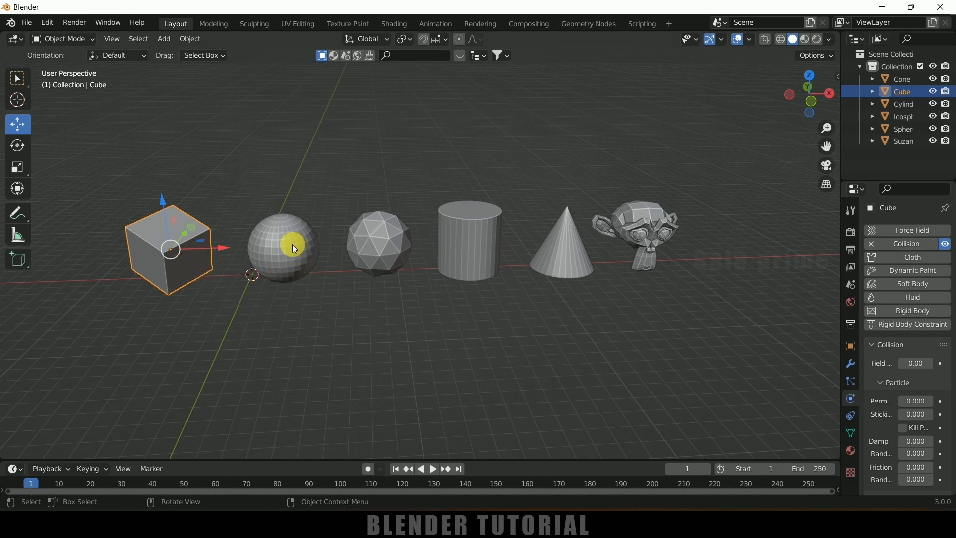
click(282, 247)
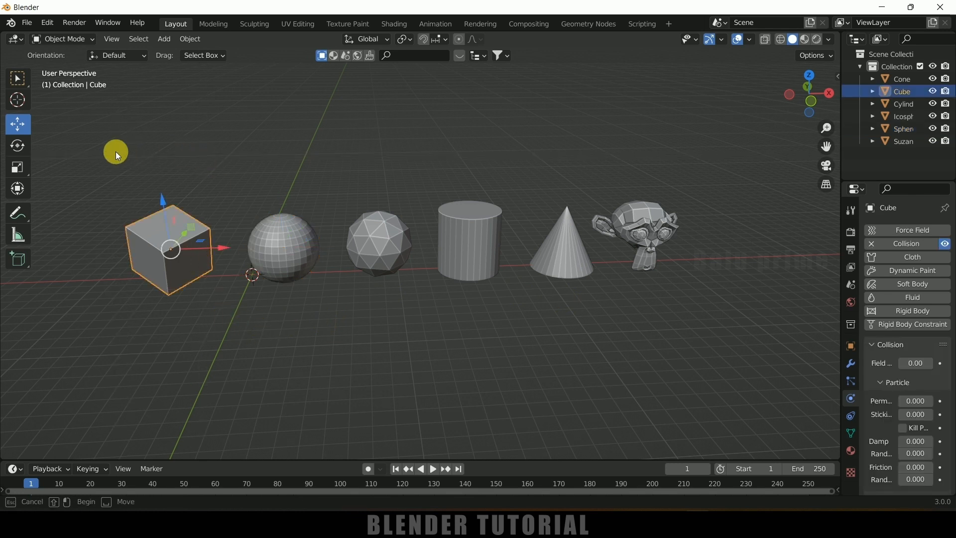
- Orbit the view slightly around the primitives
drag(115, 151, 705, 246)
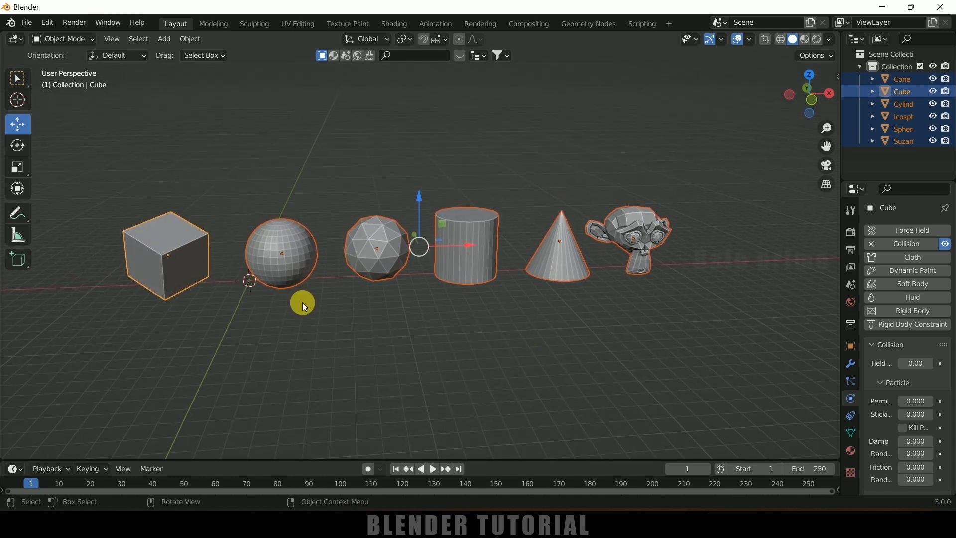
mouse_move(173, 143)
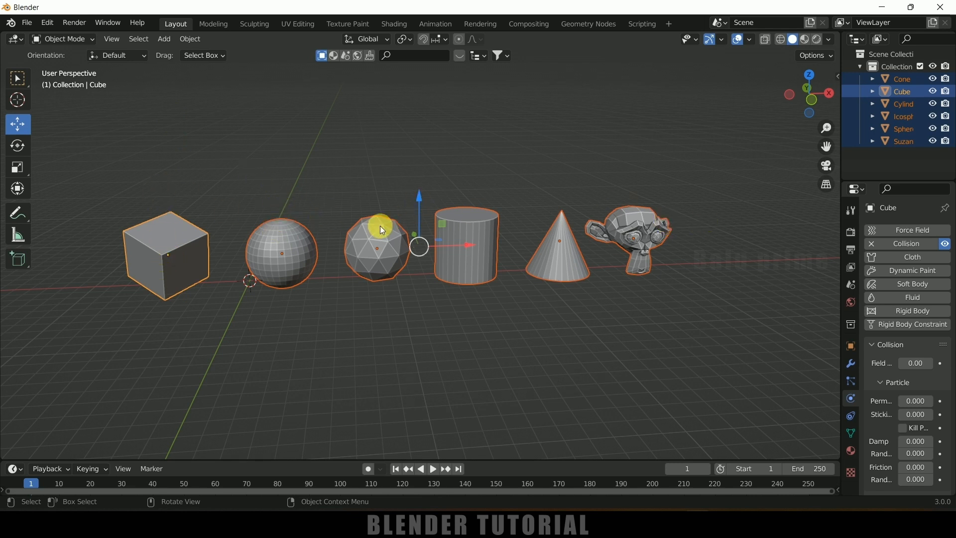
mouse_move(305, 299)
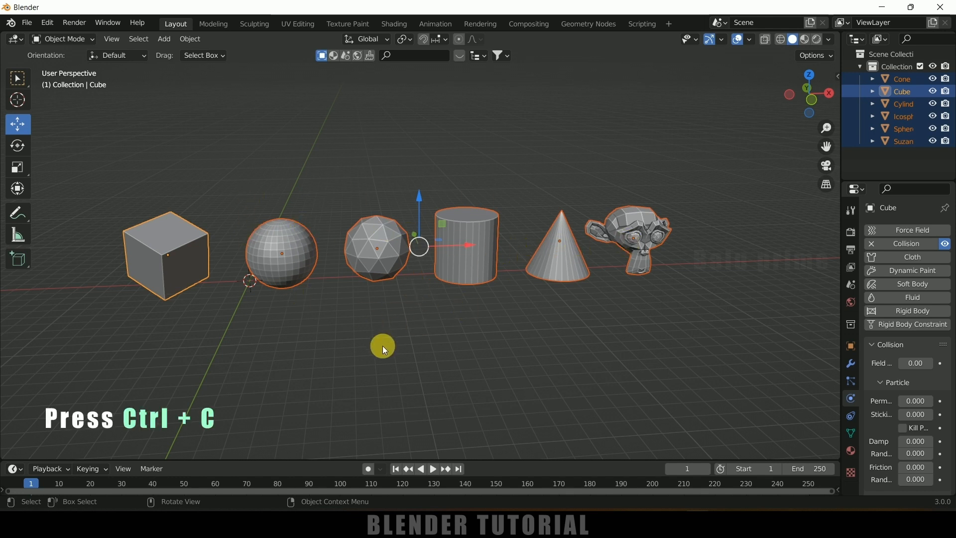
- Copy the cube's Collision modifier to the selected objects with Copy Selected Modifiers
key(ctrl+c)
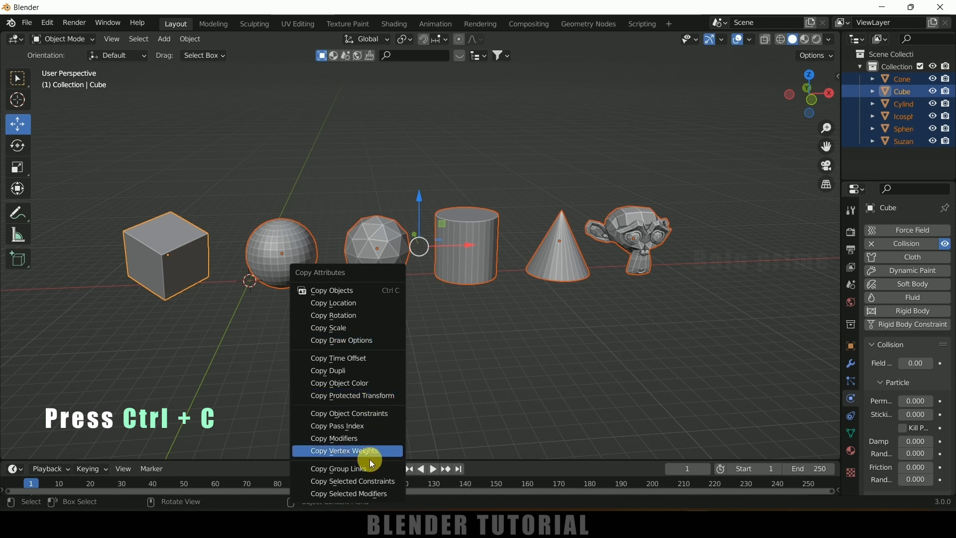
click(348, 493)
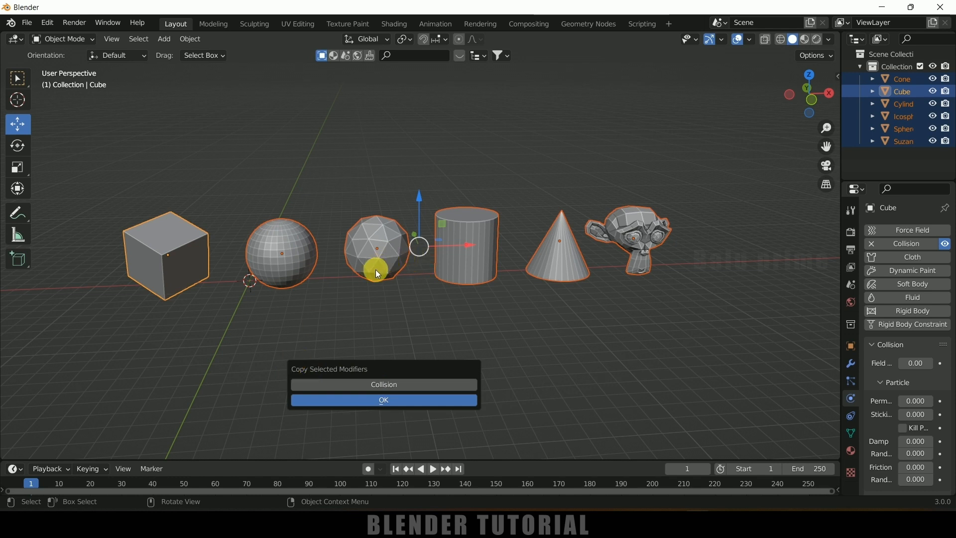
mouse_move(443, 384)
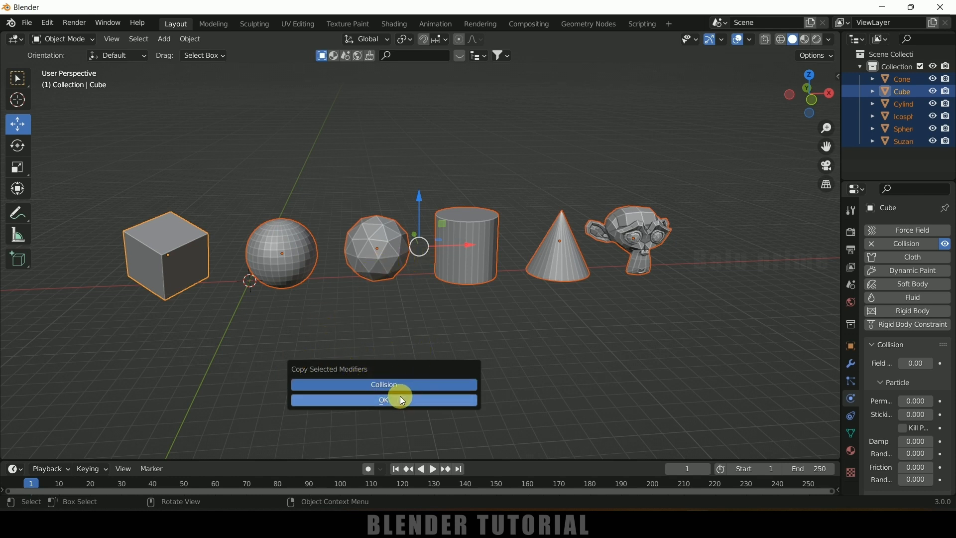
click(383, 400)
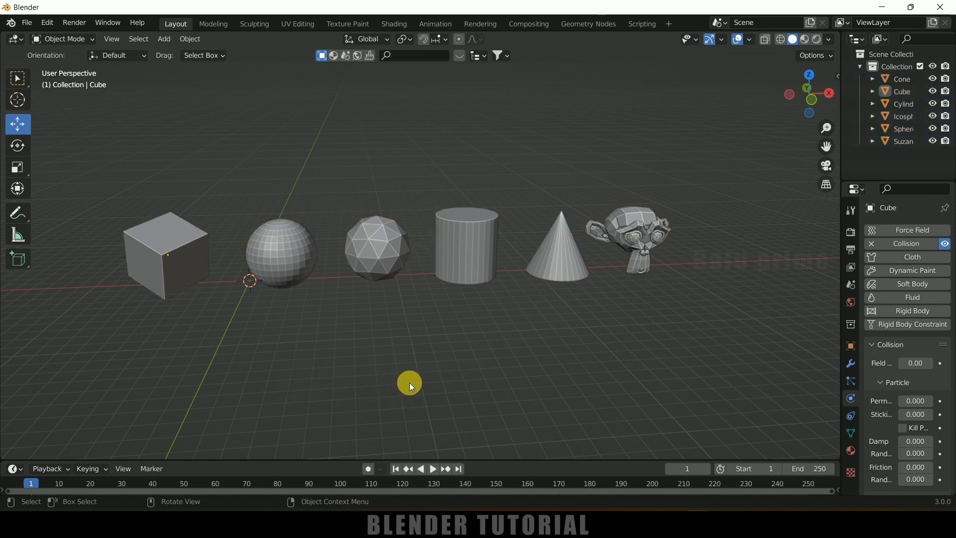
mouse_move(641, 195)
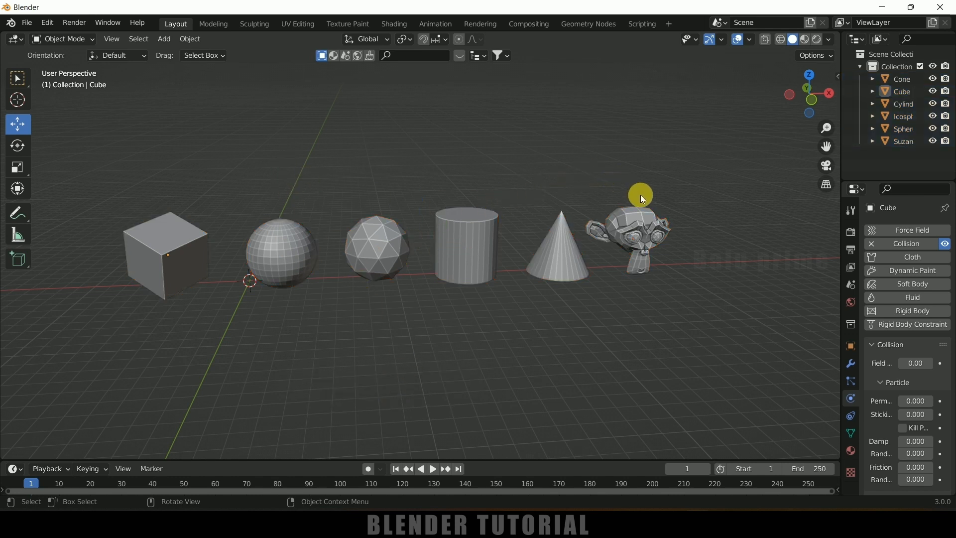
- Check Suzanne's and the icosphere's Physics settings for Collision
click(628, 238)
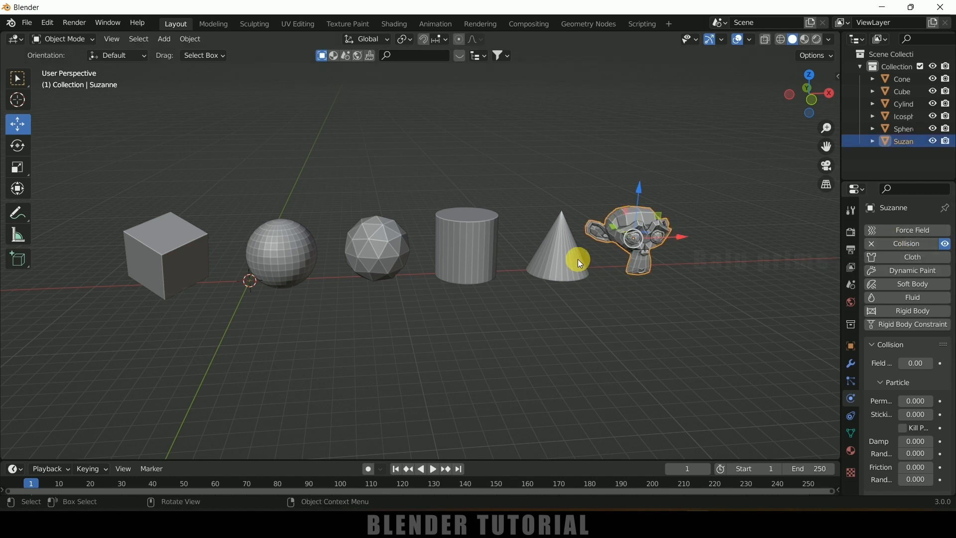
click(376, 247)
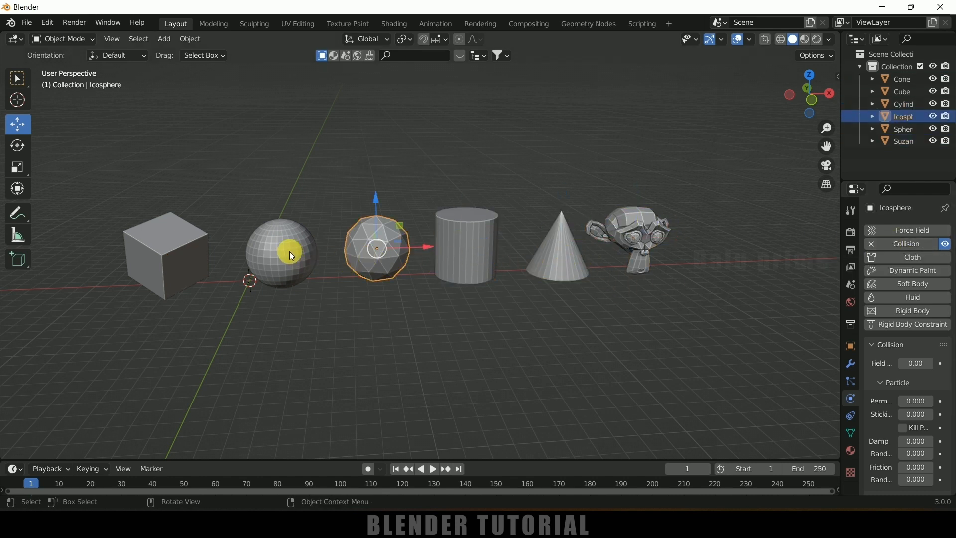